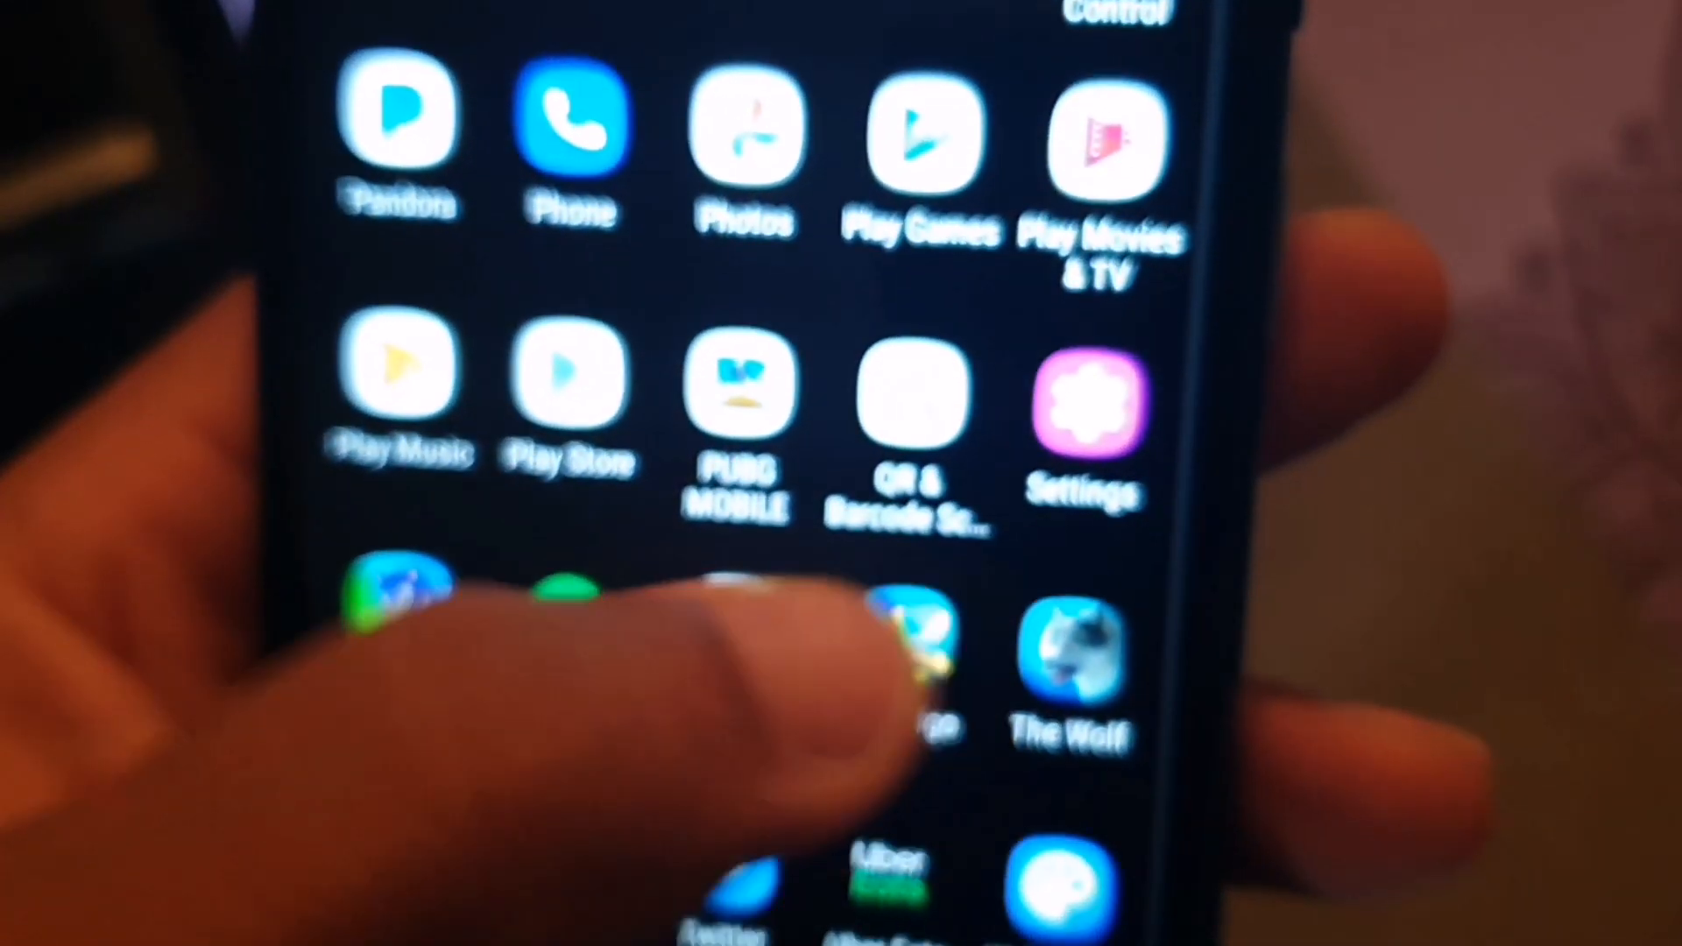
{"action": "scroll", "scroll_direction": "down", "scroll_amount": 3}
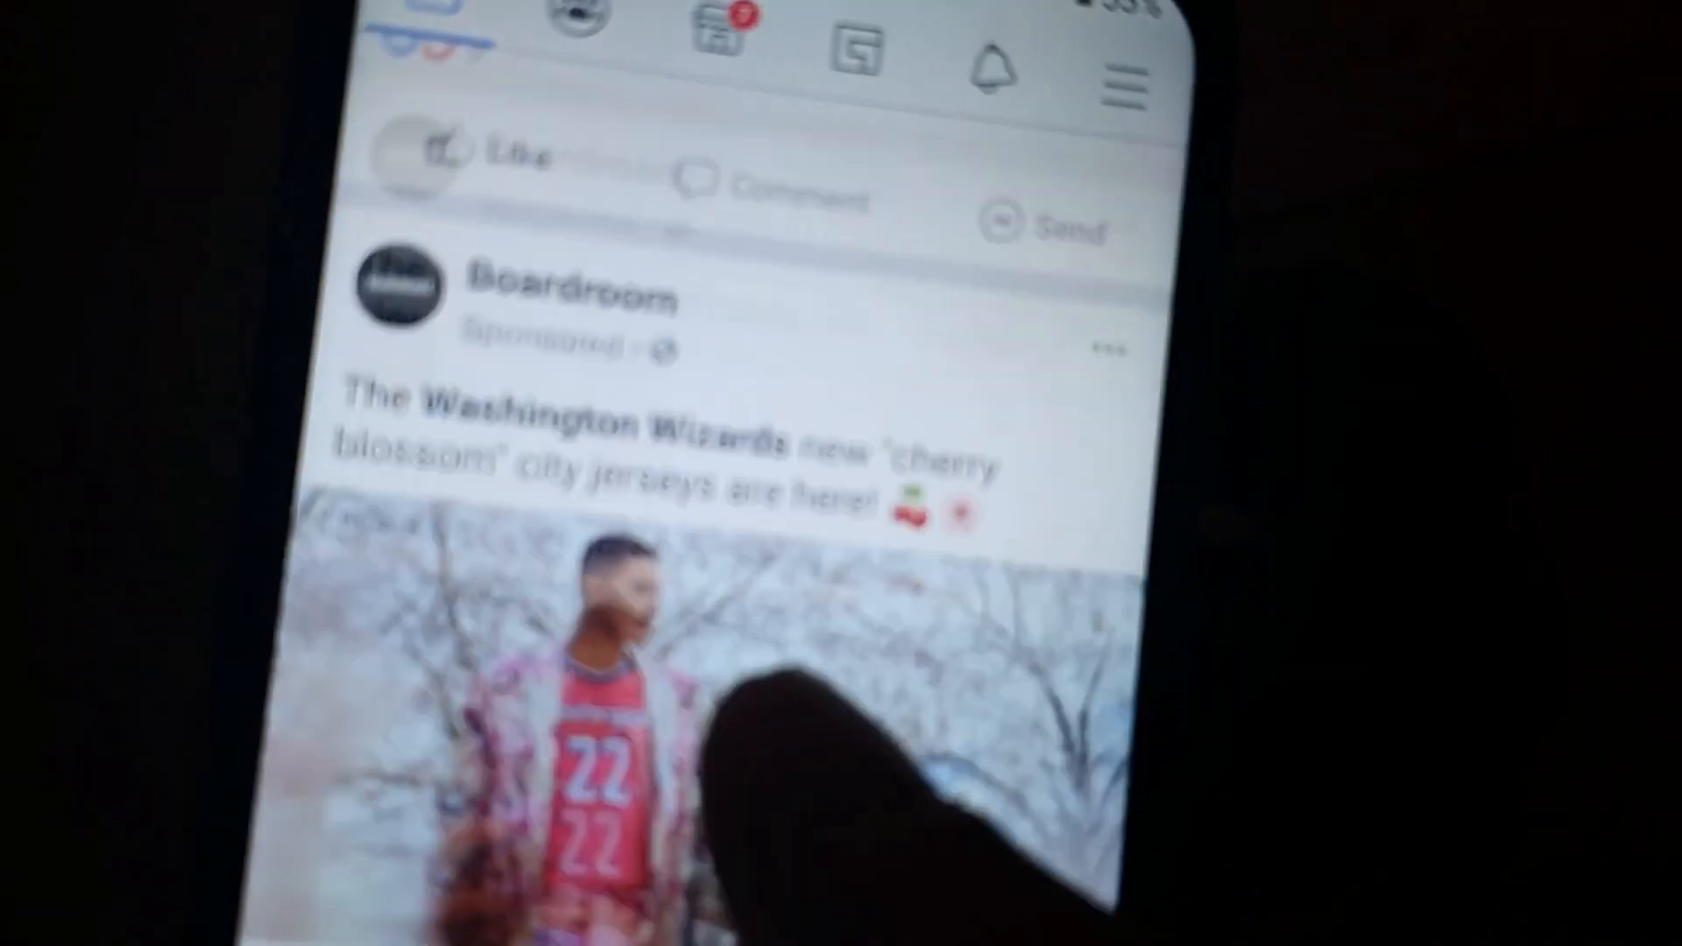
{"action": "scroll", "scroll_direction": "up", "scroll_amount": 3}
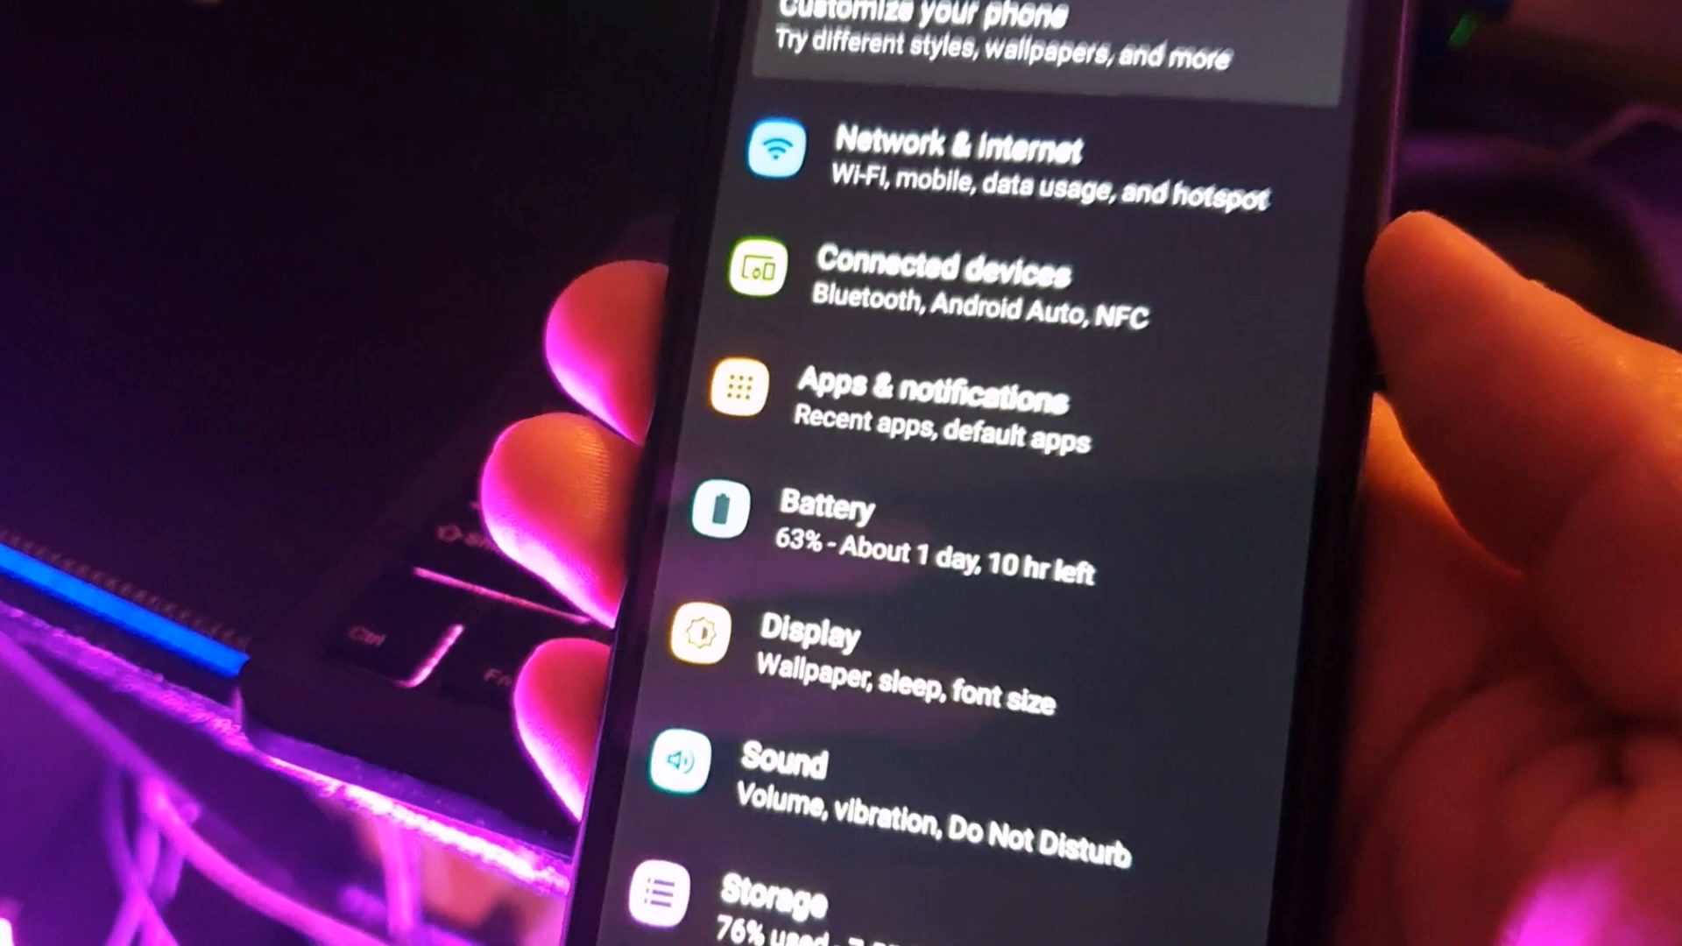
{"action": "scroll", "scroll_direction": "down", "scroll_amount": 3}
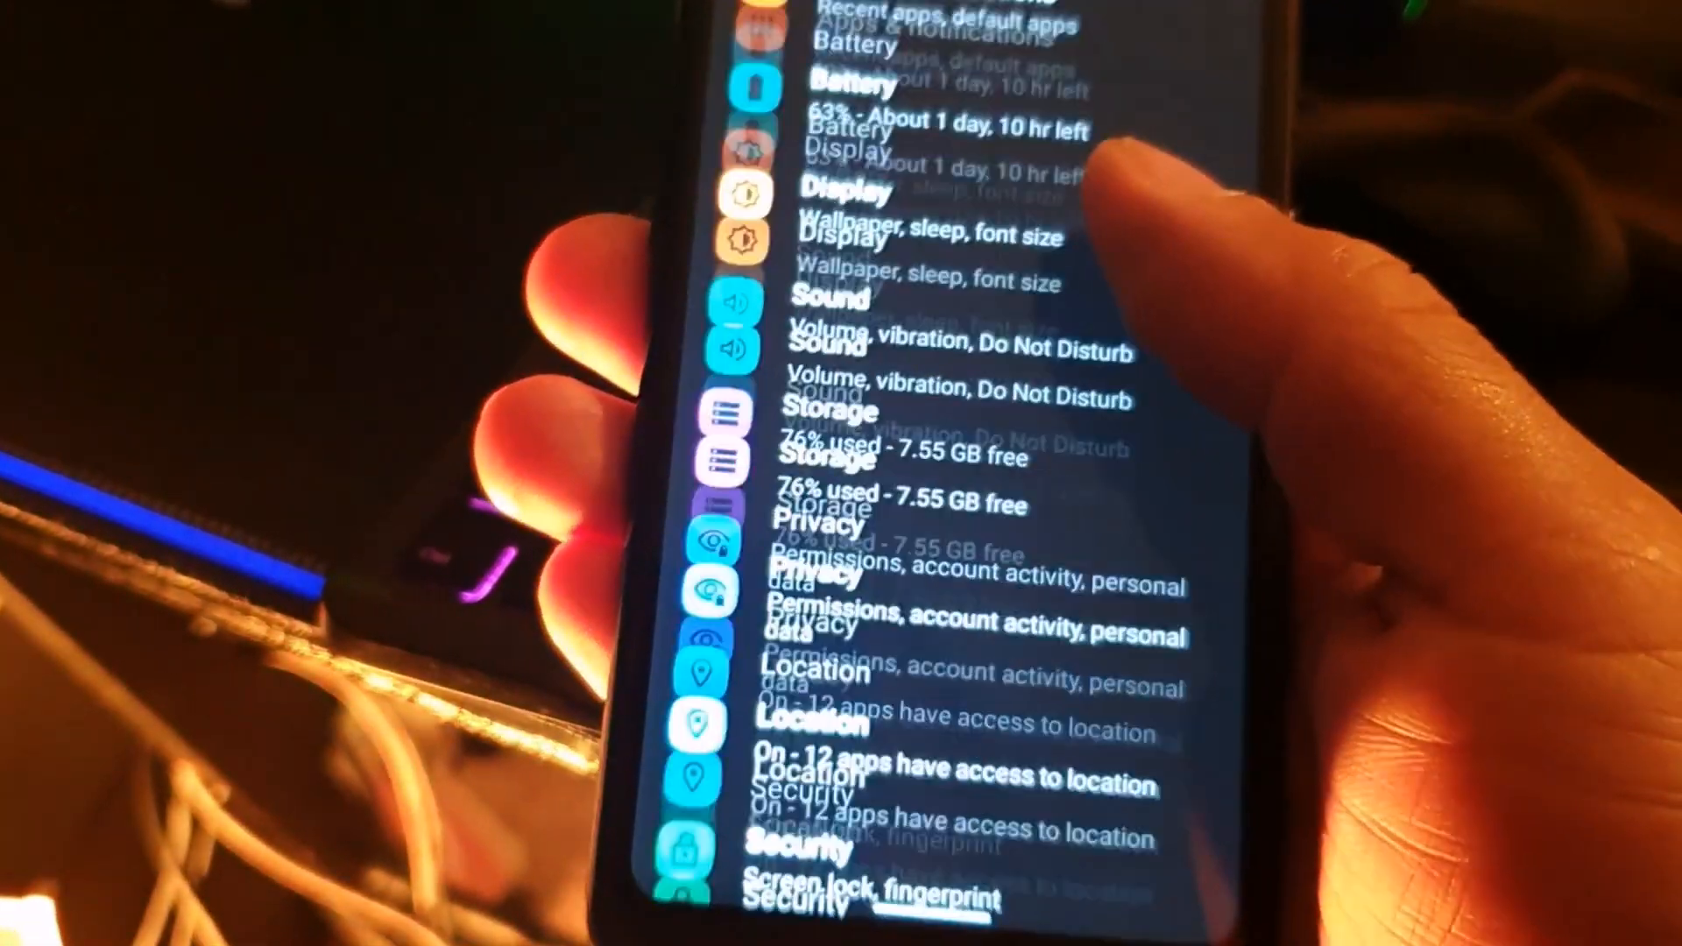
{"action": "scroll", "scroll_direction": "down", "scroll_amount": 3}
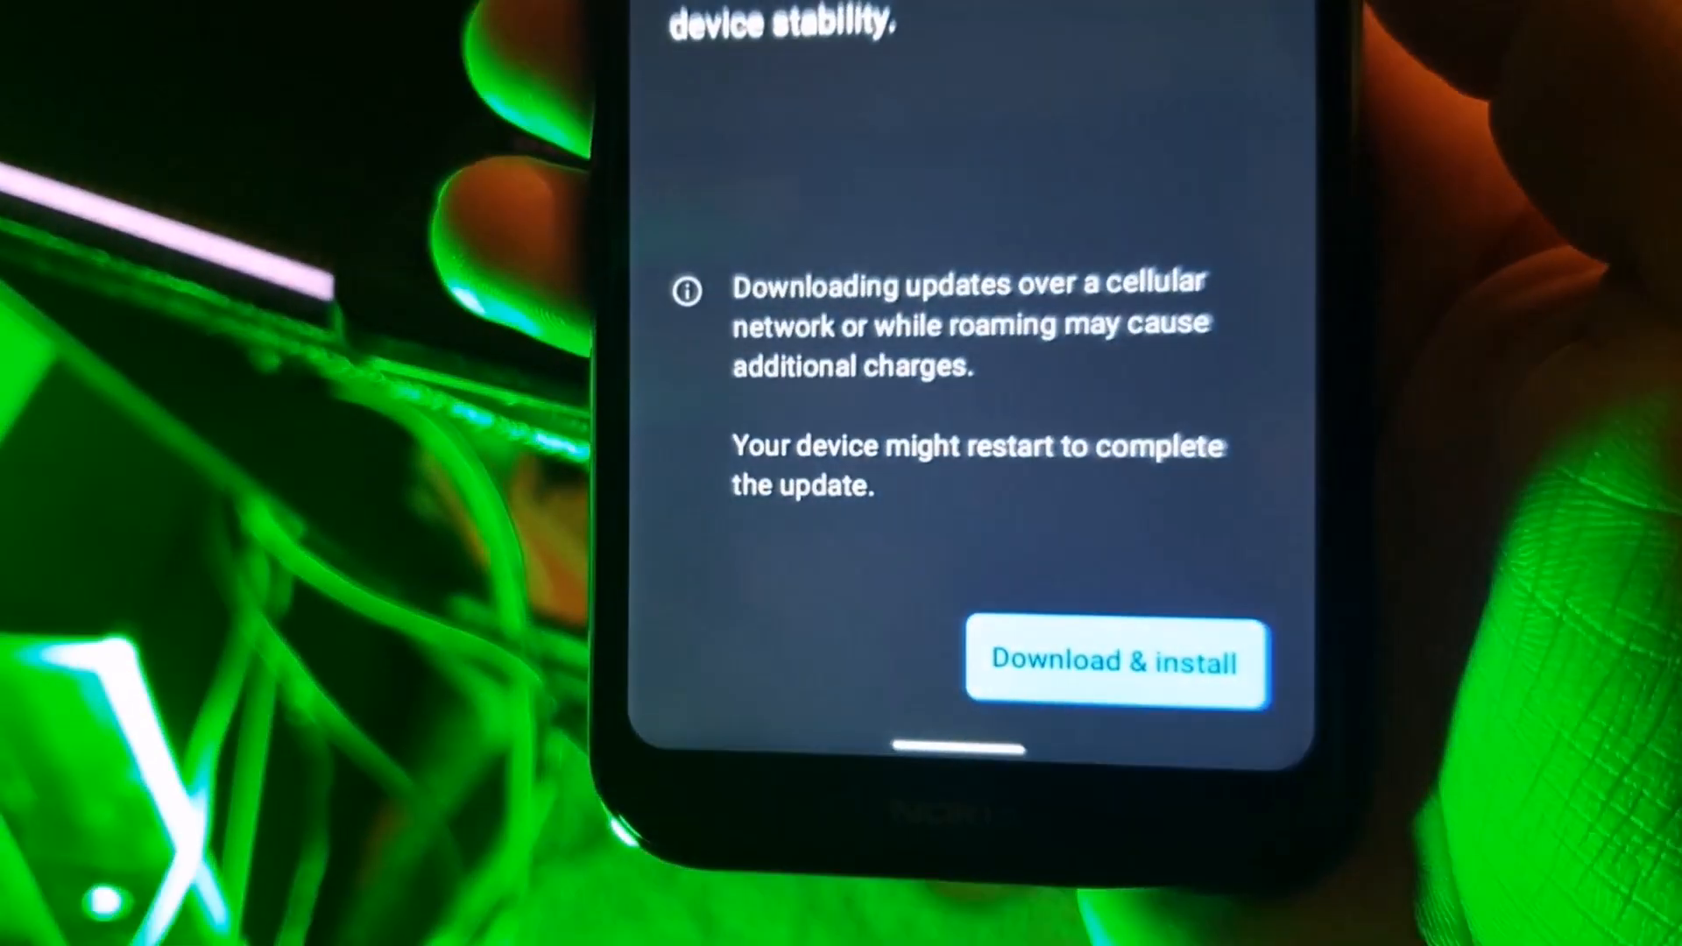
{"action": "scroll", "scroll_direction": "up", "scroll_amount": 3}
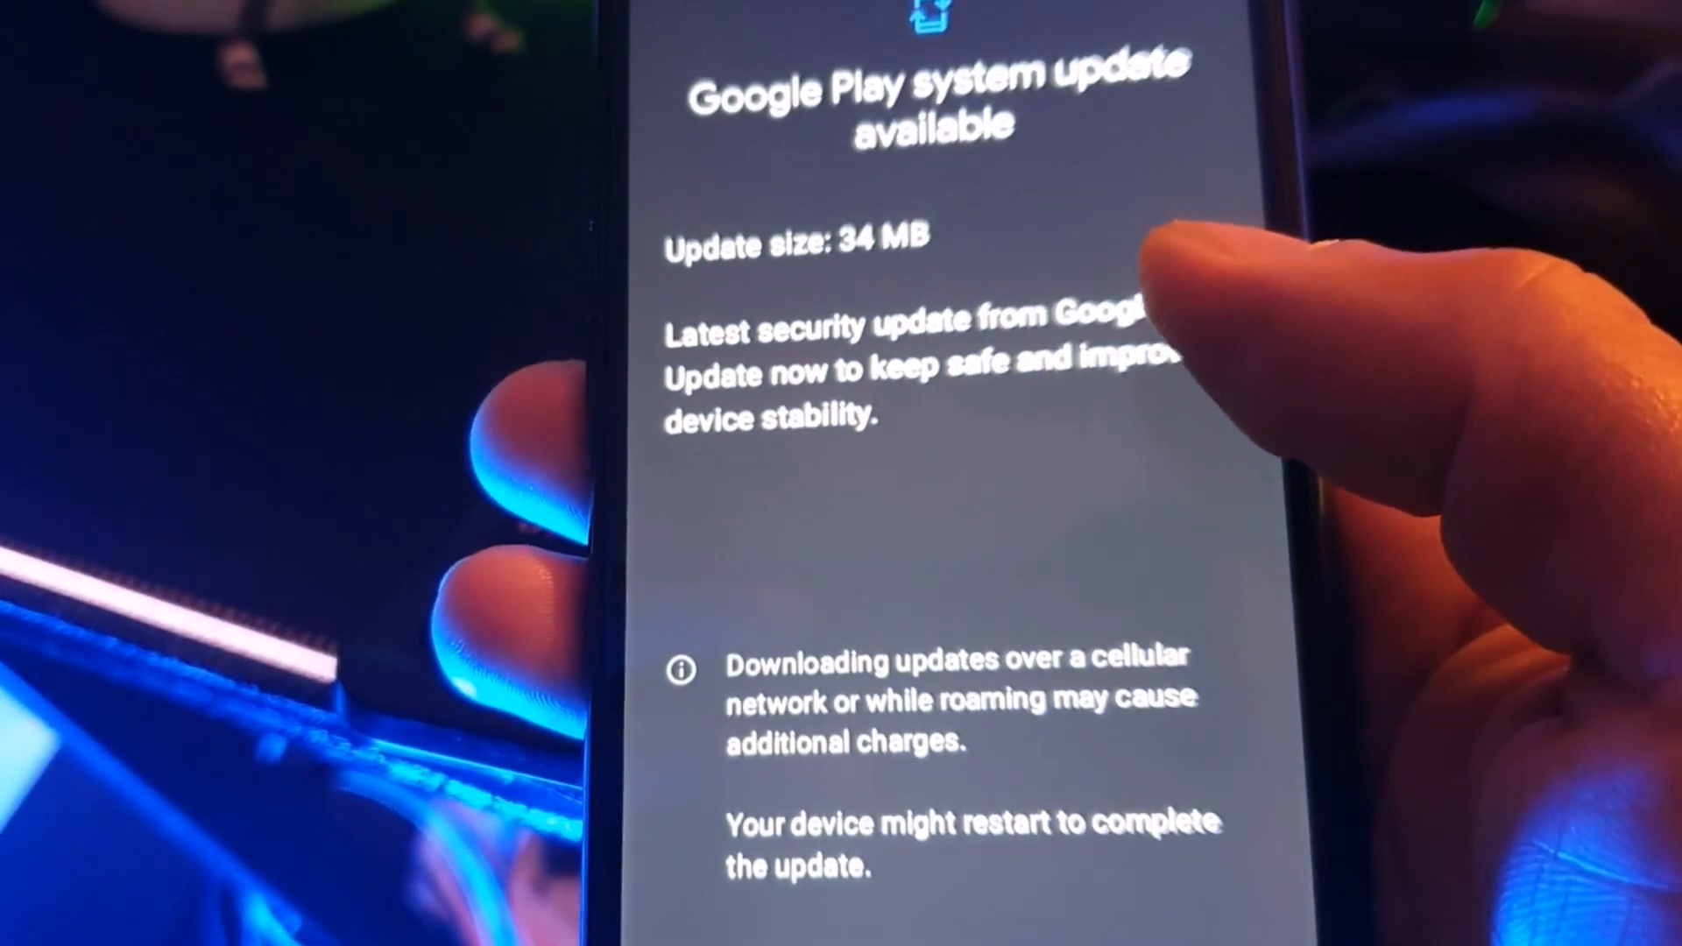